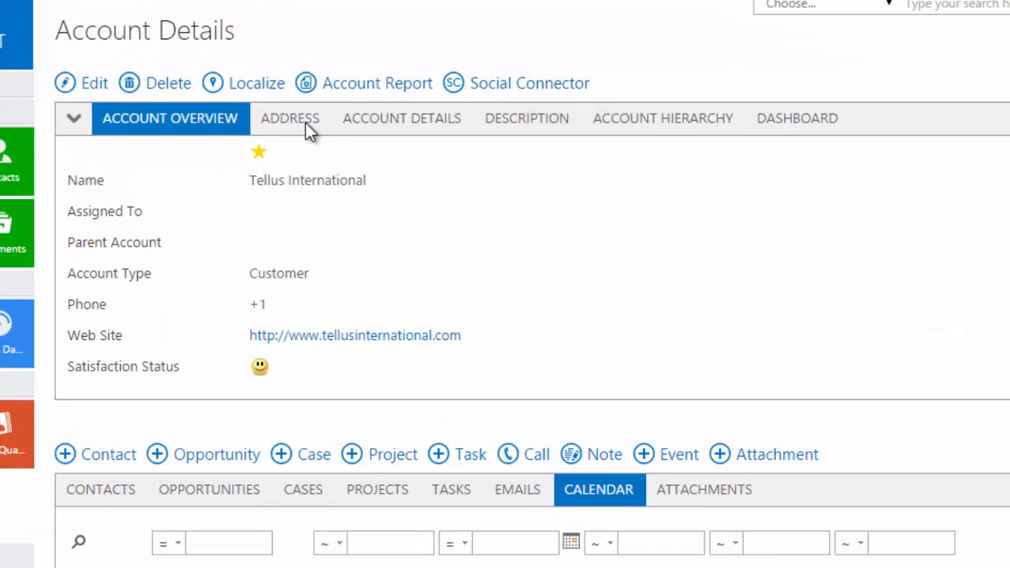
# Open the Tellus International contact and view its social details and bio
pyautogui.click(290, 118)
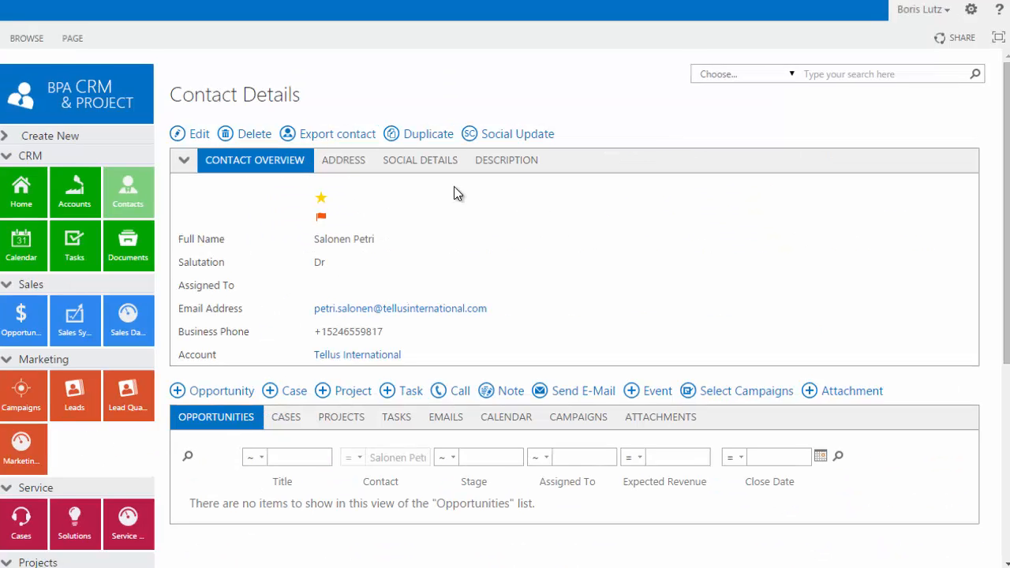
pyautogui.click(419, 159)
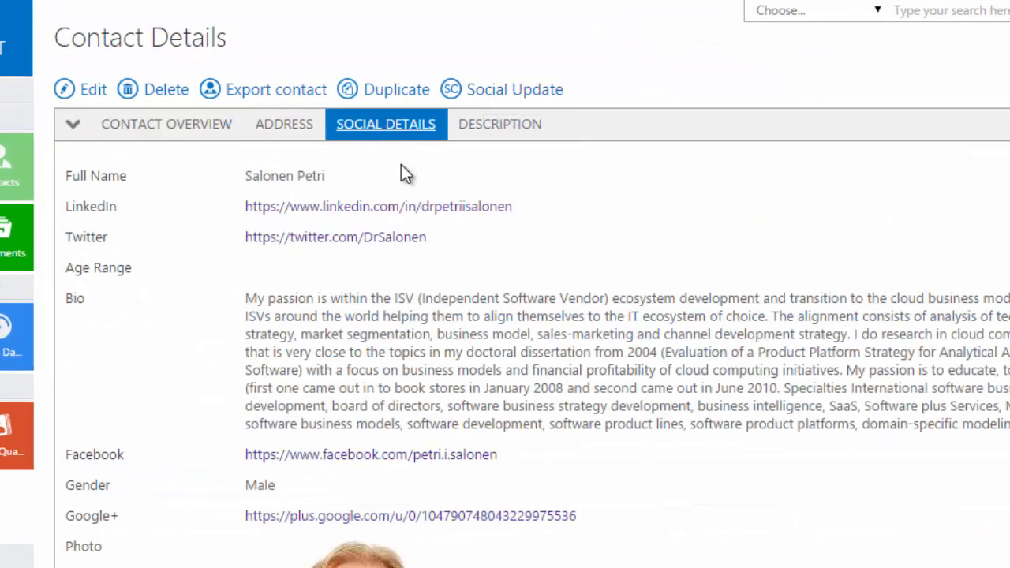
pyautogui.scroll(-3)
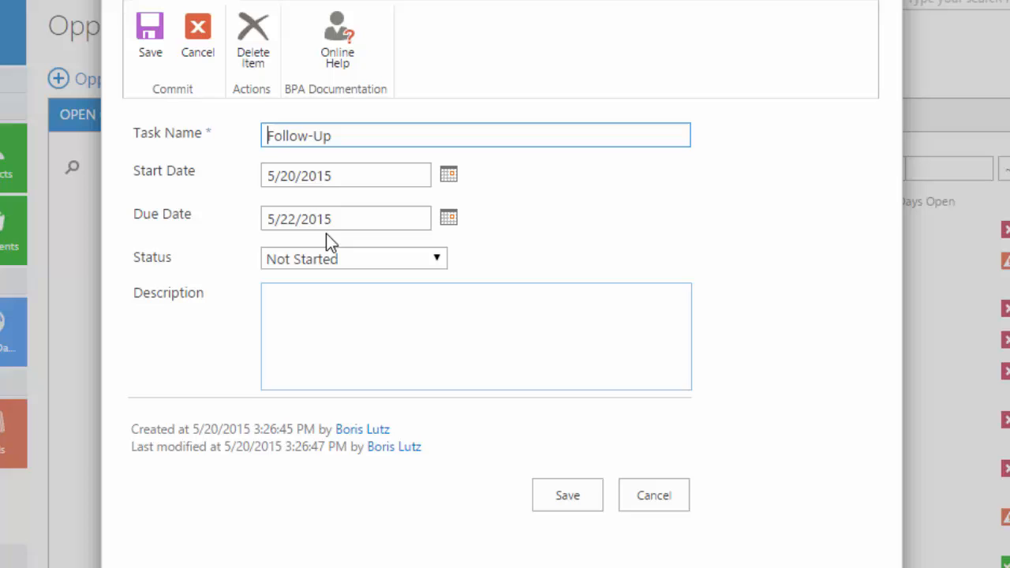
# Rename the follow-up task to 'Call for product demo' and save it
pyautogui.write('Call for product demo')
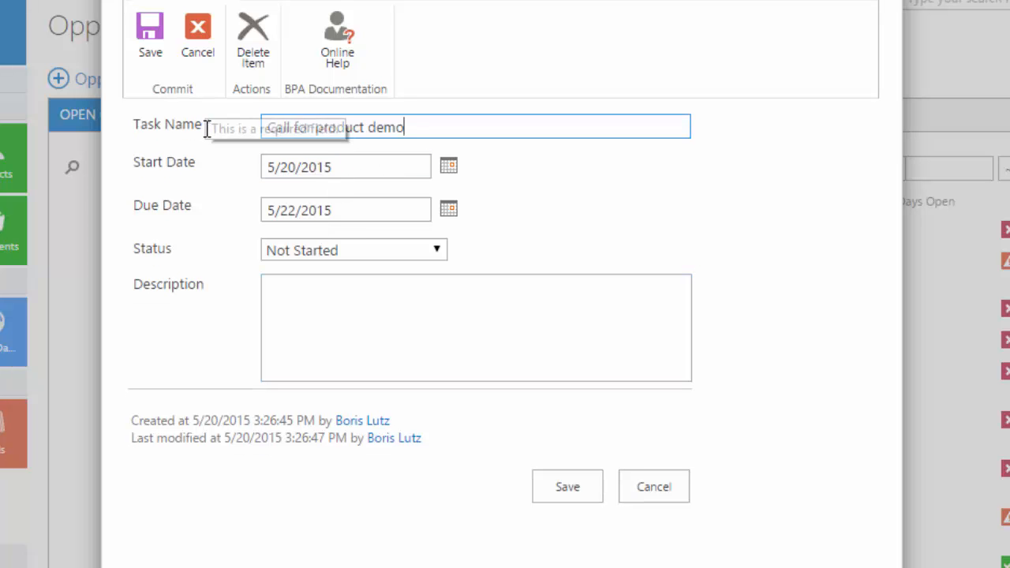
pyautogui.click(566, 487)
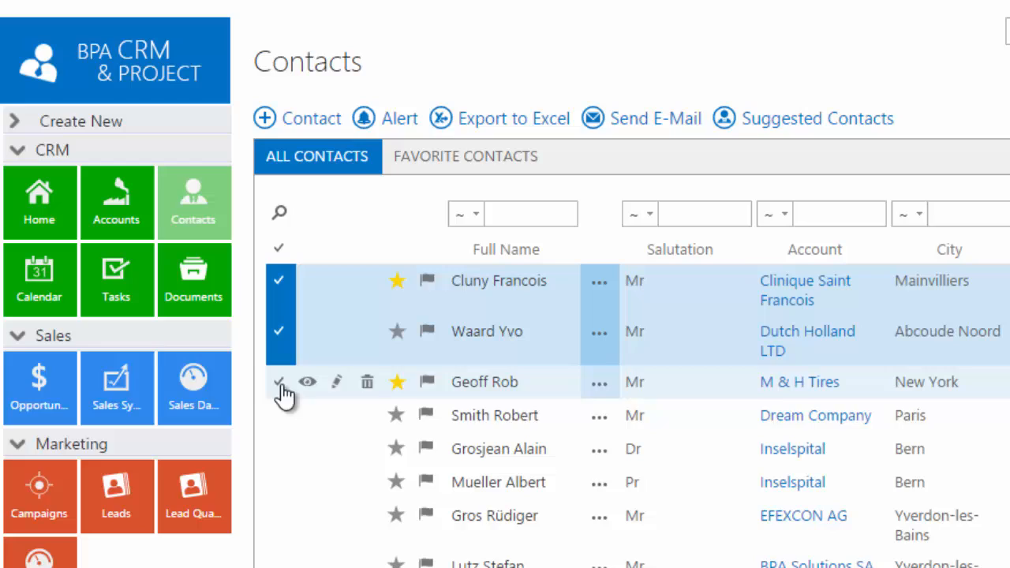
# Check the third contact in the All Contacts list
pyautogui.click(658, 118)
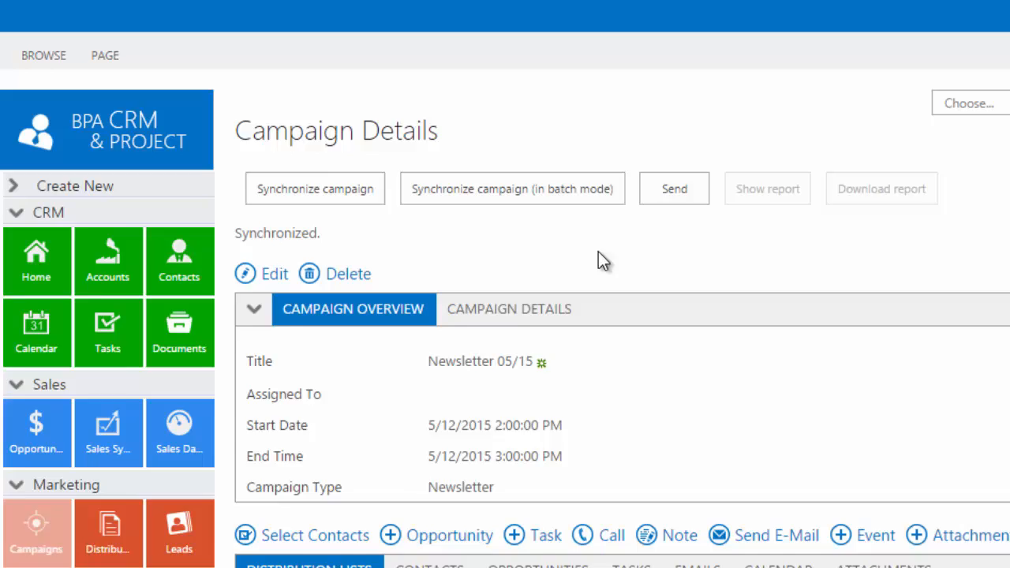
# Send the synchronized Newsletter 05/15 campaign to view its tracking settings
pyautogui.scroll(-3)
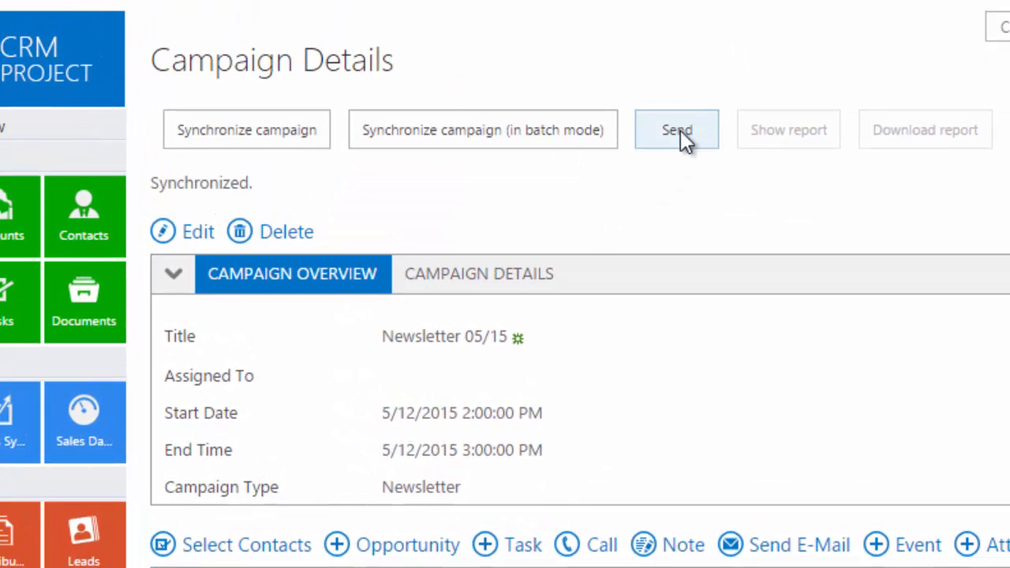
pyautogui.click(677, 129)
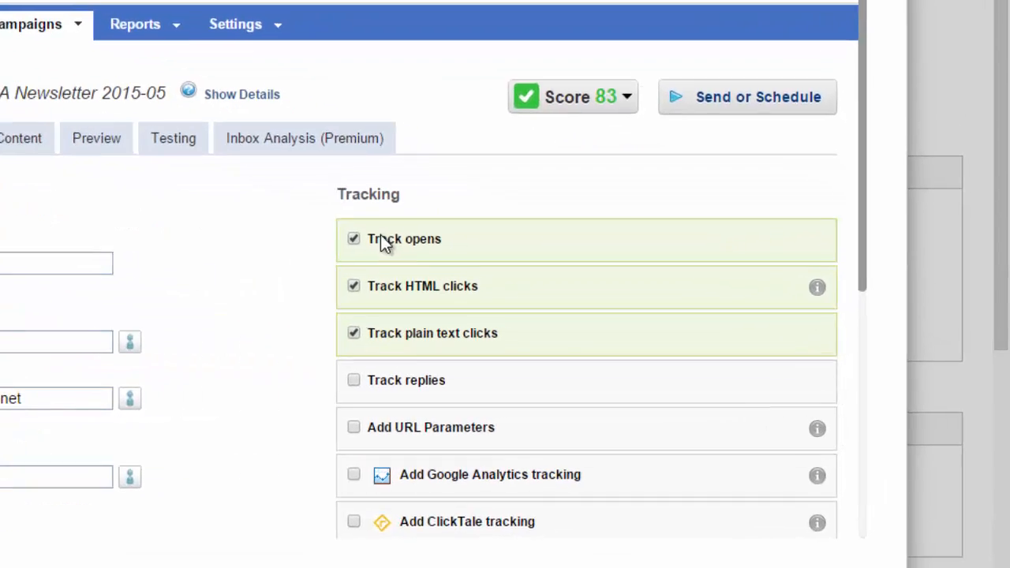
# Review the newsletter content, then view the sent campaign's recipient tracking results
pyautogui.click(211, 186)
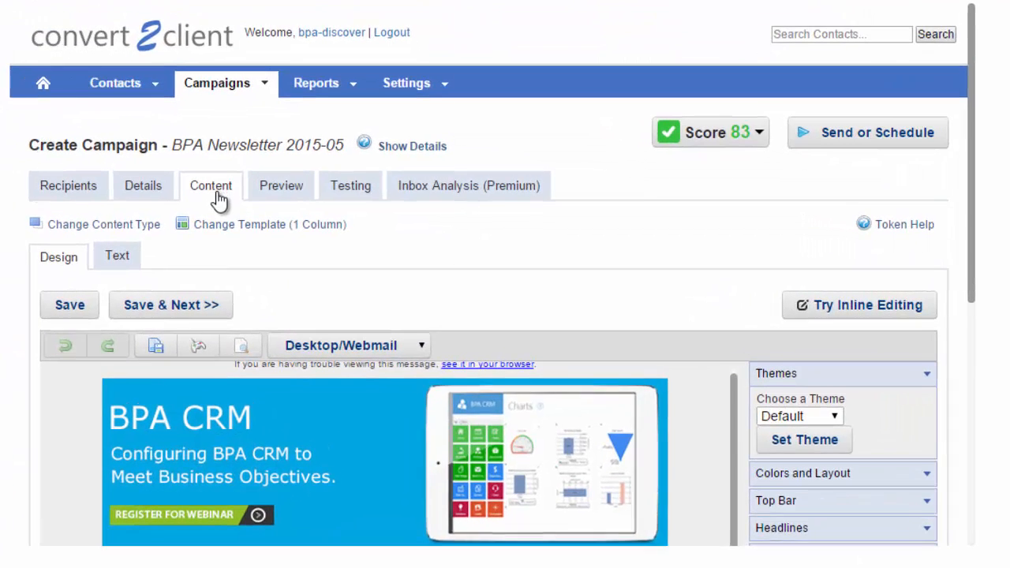
pyautogui.click(281, 186)
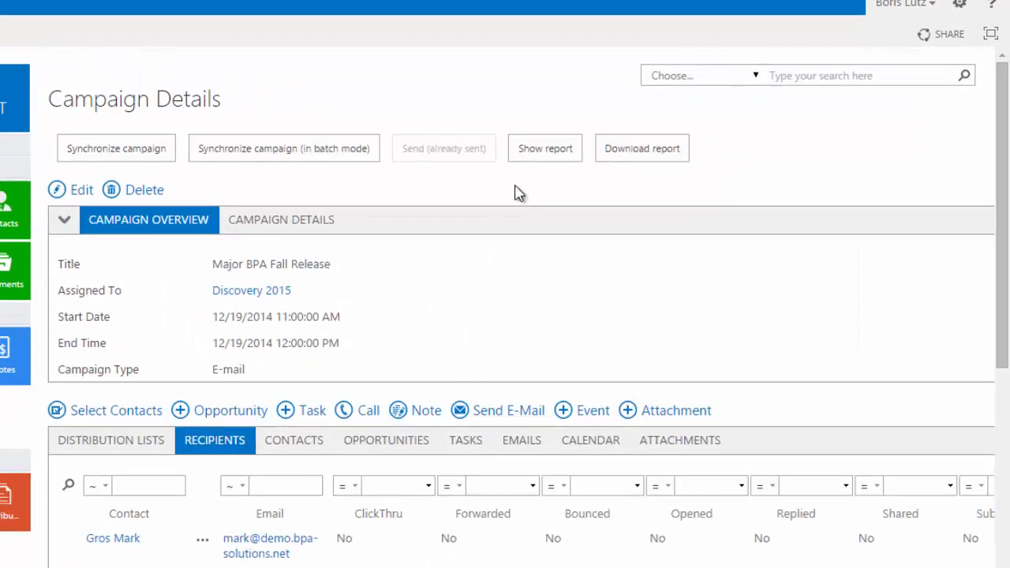
# Show the workflow diagram and step times for the BPA CRM opportunity
pyautogui.scroll(-3)
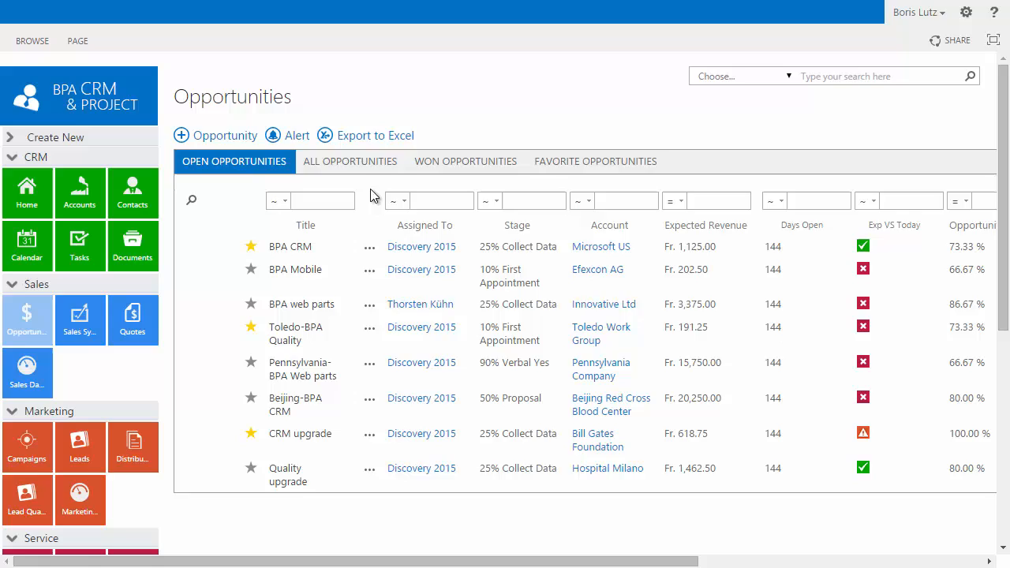
pyautogui.click(369, 246)
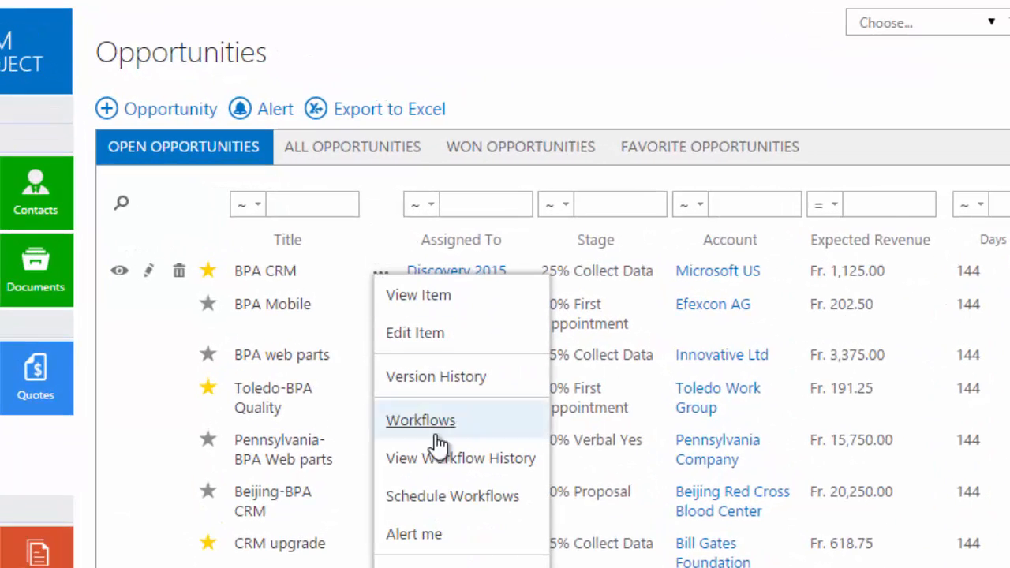
pyautogui.click(420, 420)
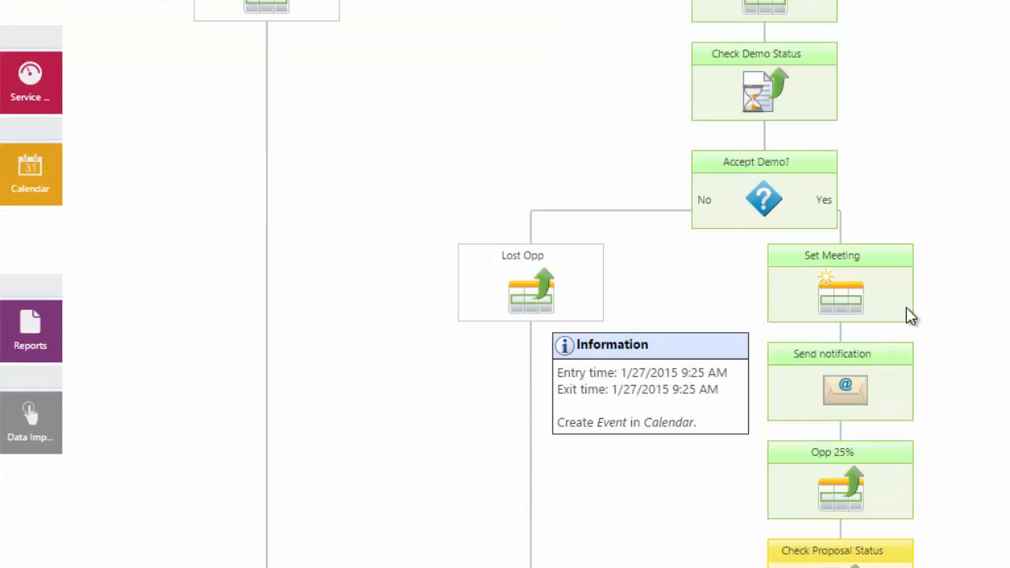
pyautogui.scroll(-3)
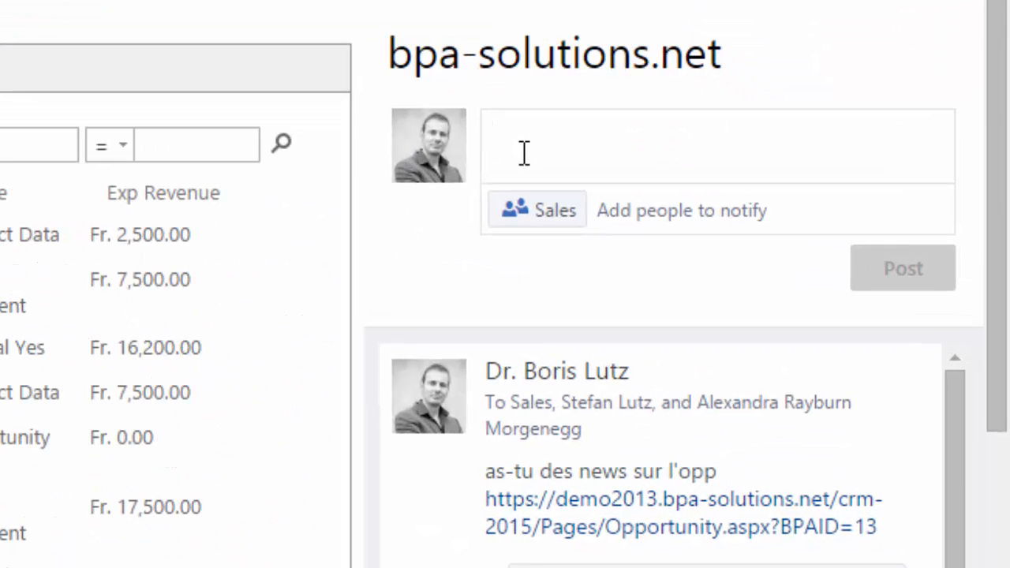
# Type the newsfeed post 'Who can help closing Beijing-BPA CRM?' for Sales
pyautogui.write('Who can help closing Beijing-BPA CRM?')
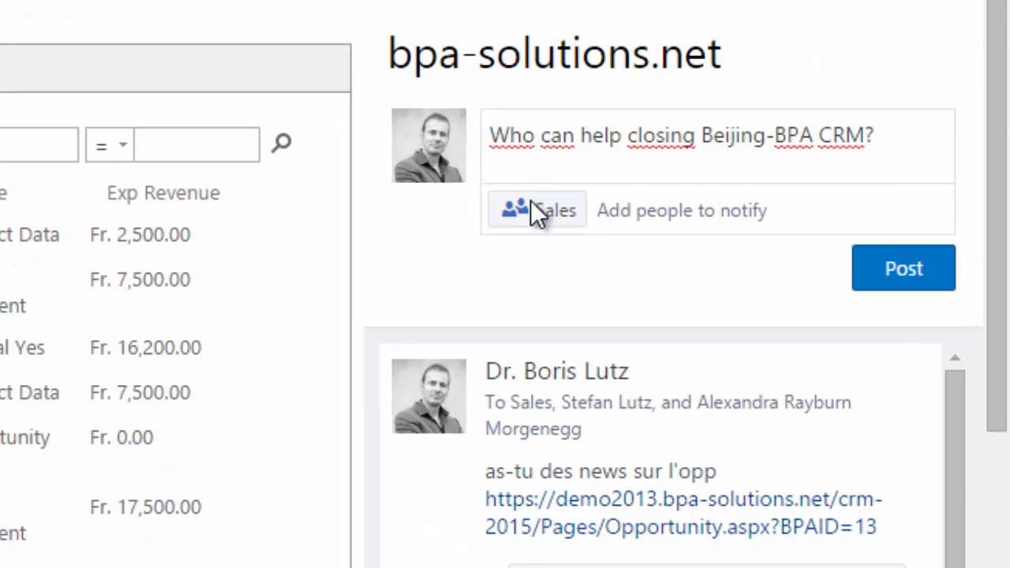
pyautogui.moveTo(823, 305)
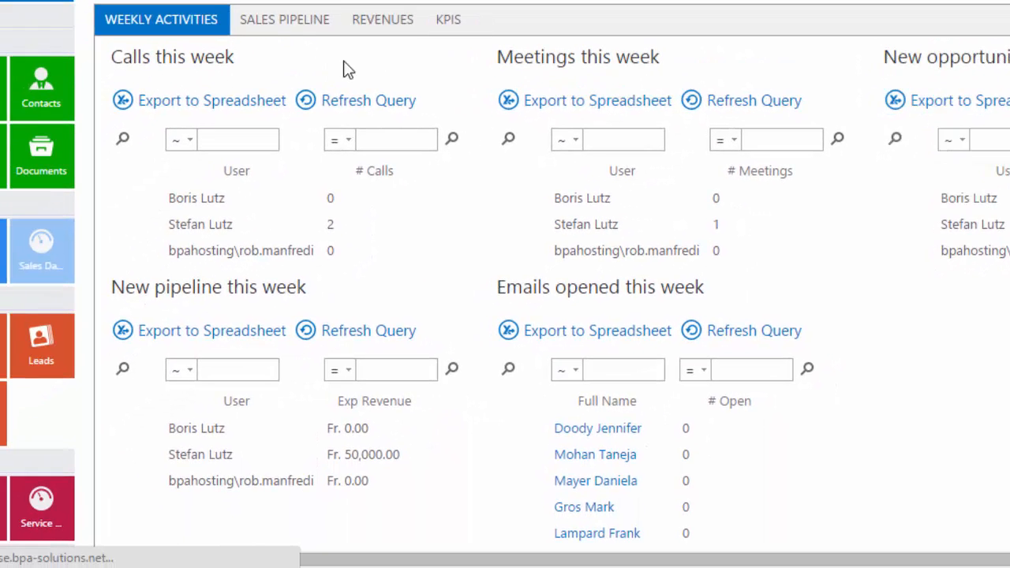
# Browse the sales pipeline charts, then file the Office connector email to the CRM
pyautogui.click(284, 19)
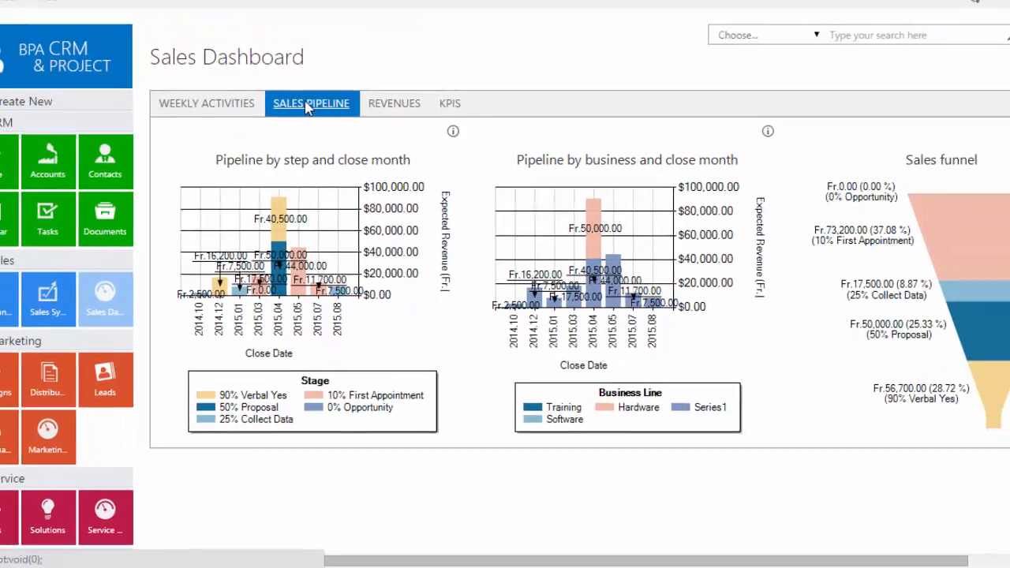
pyautogui.click(463, 162)
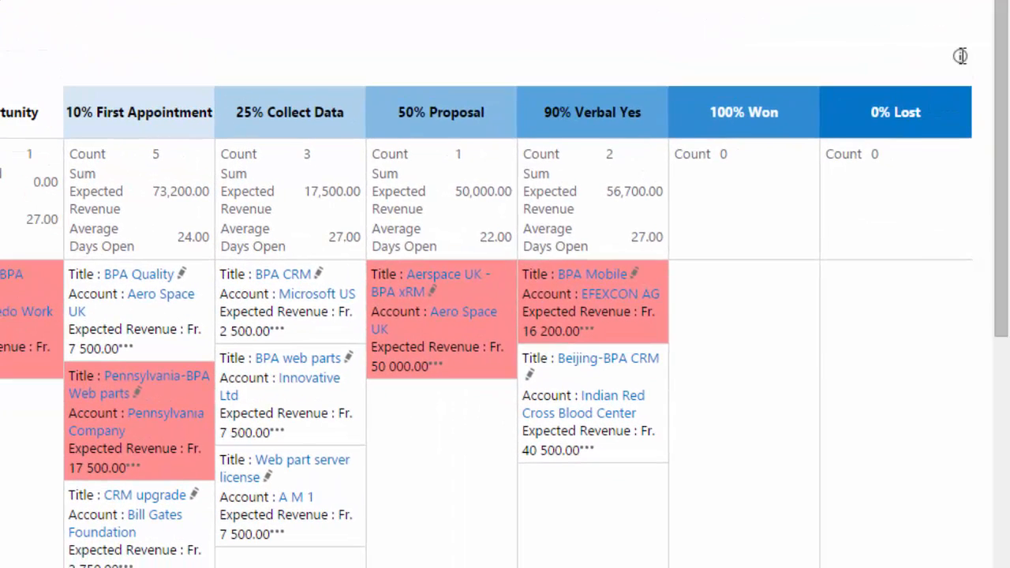
pyautogui.moveTo(894, 61)
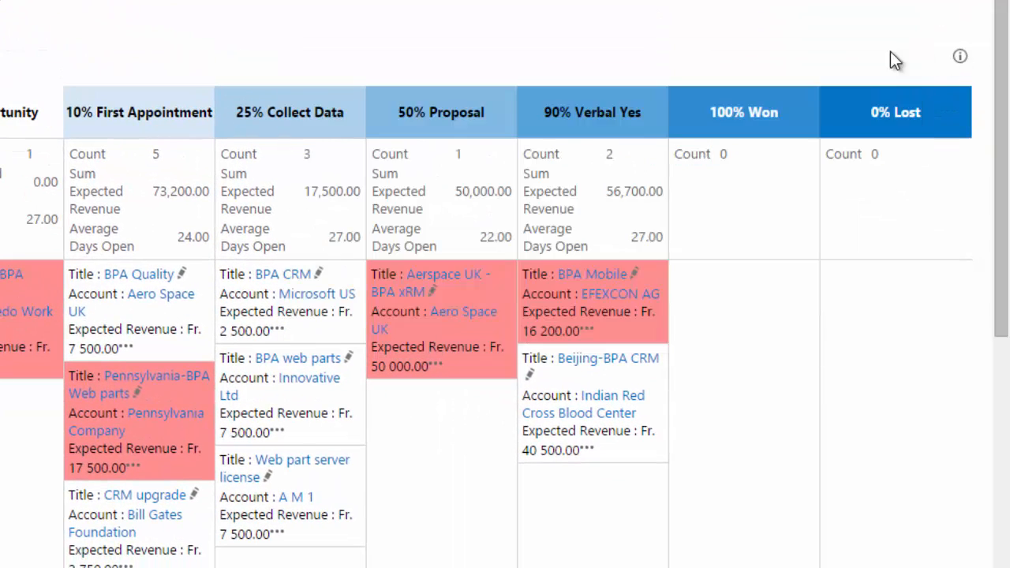
pyautogui.moveTo(667, 303)
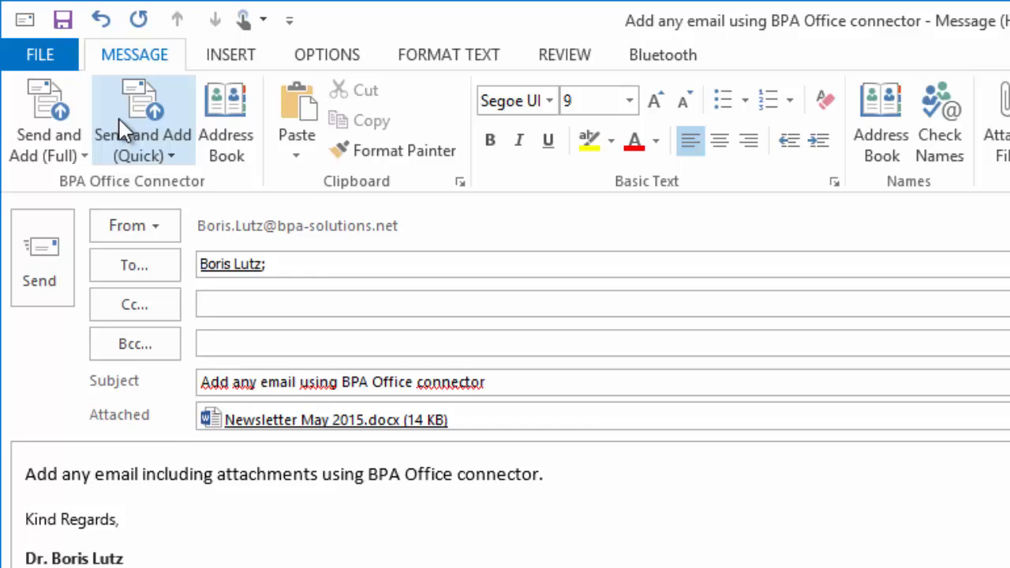
pyautogui.click(142, 119)
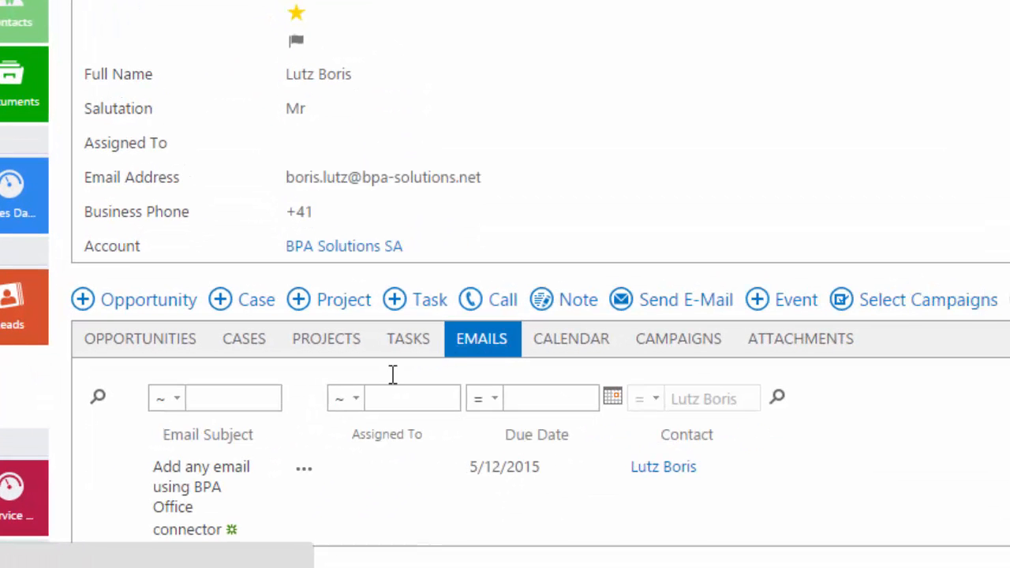
# Open a help desk feature request and scroll to its attachments and discussion
pyautogui.click(801, 339)
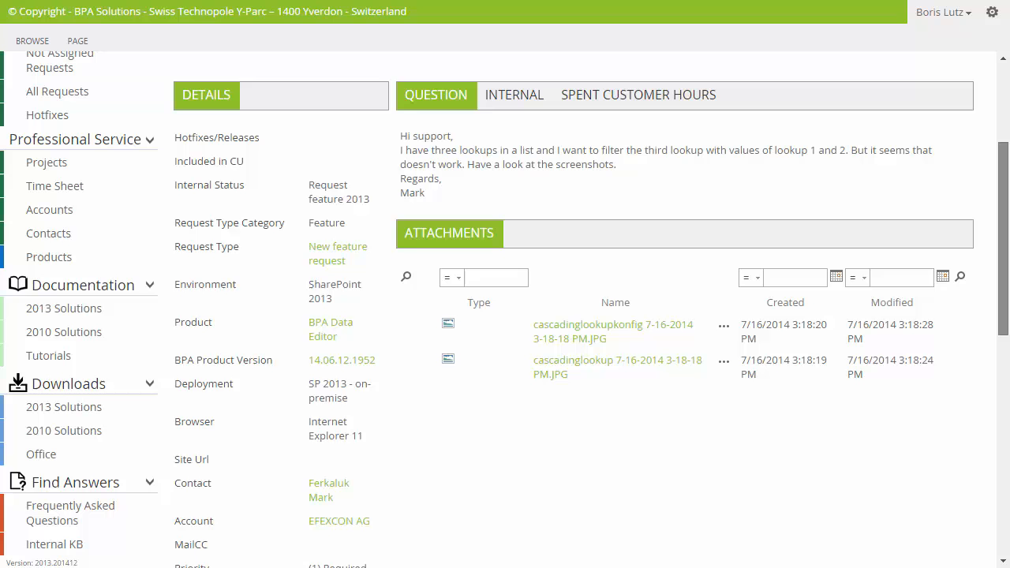
pyautogui.scroll(-3)
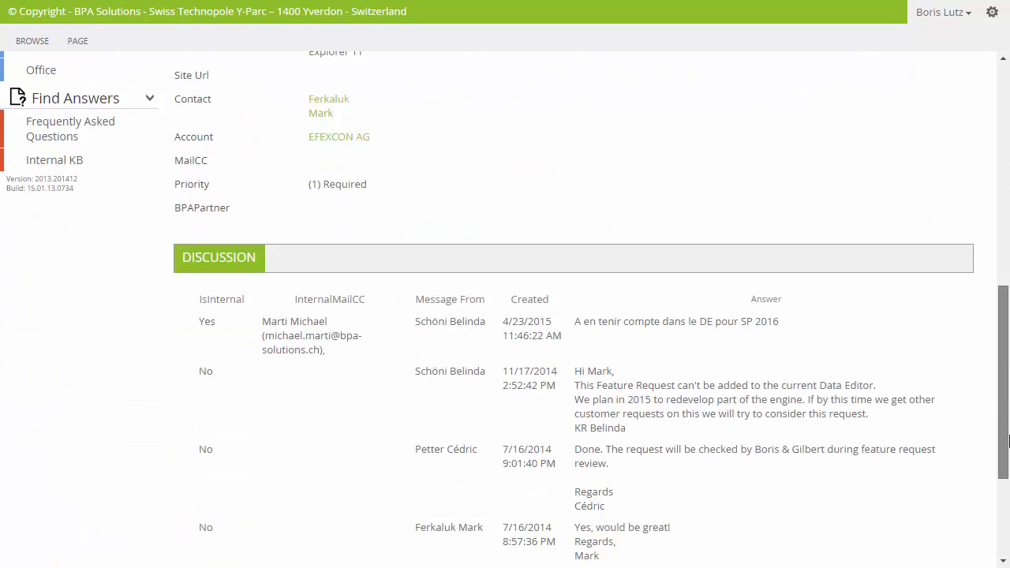
pyautogui.scroll(-3)
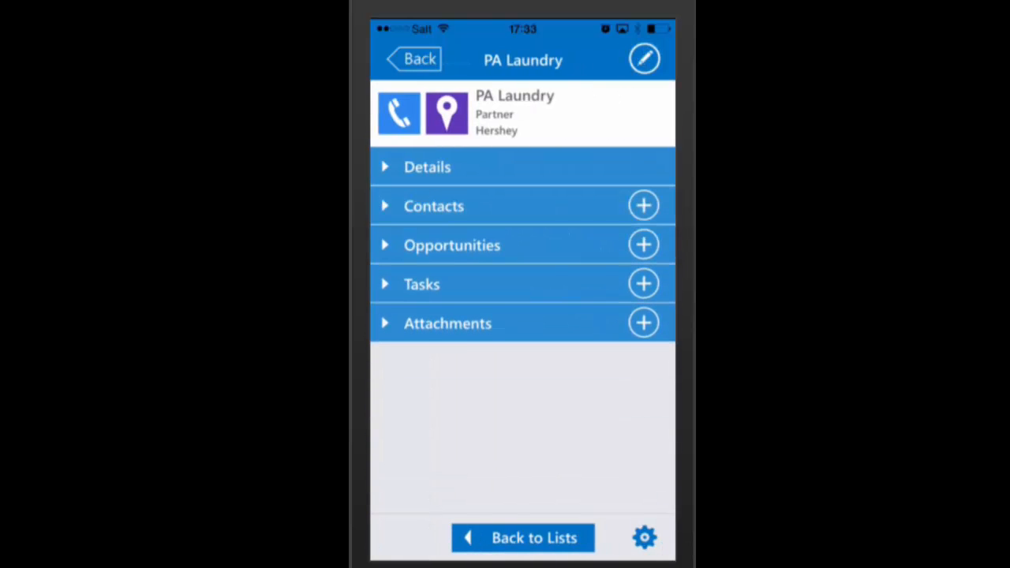
# Add and save the 'Need a quote' task, then dismiss the confirmation
pyautogui.click(644, 283)
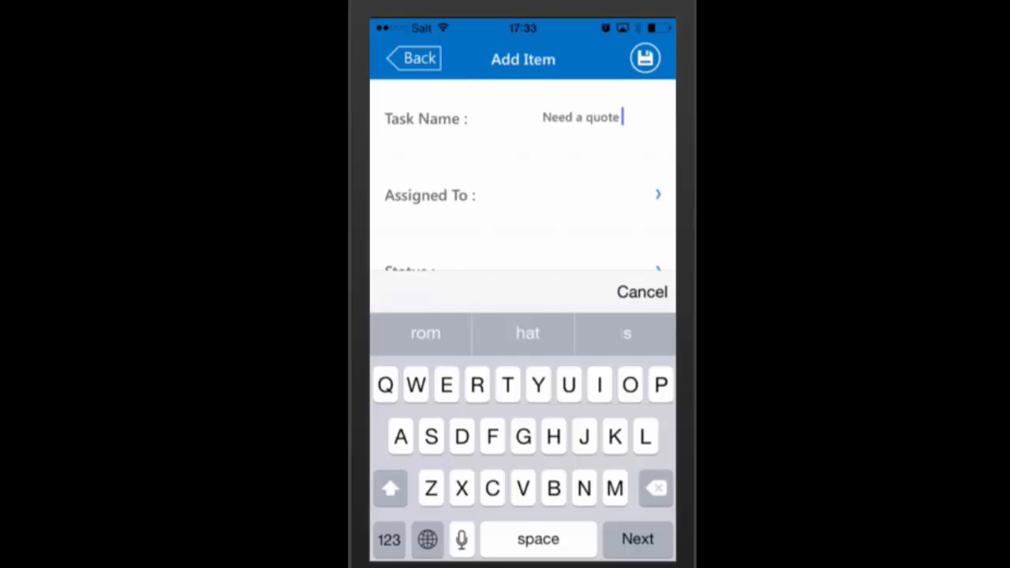
pyautogui.click(646, 58)
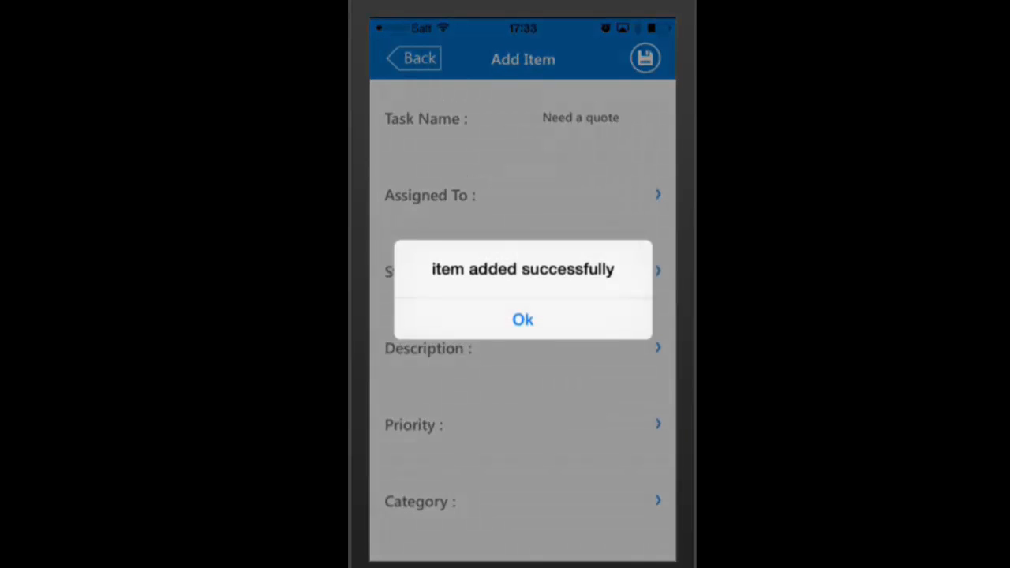
pyautogui.click(522, 320)
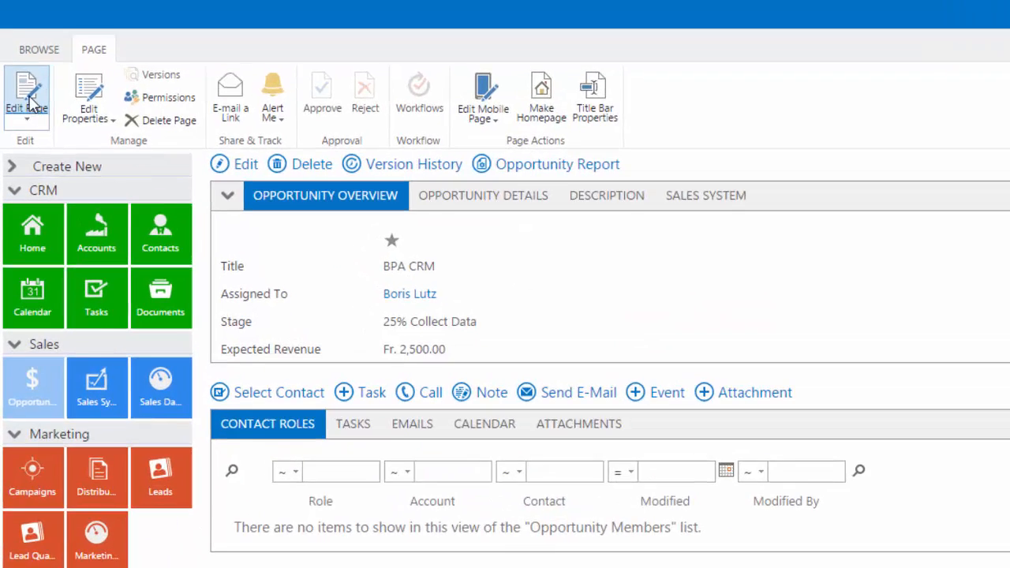
# Put the opportunity page in edit mode and open the Opportunity Overview DataViewer configuration
pyautogui.click(26, 91)
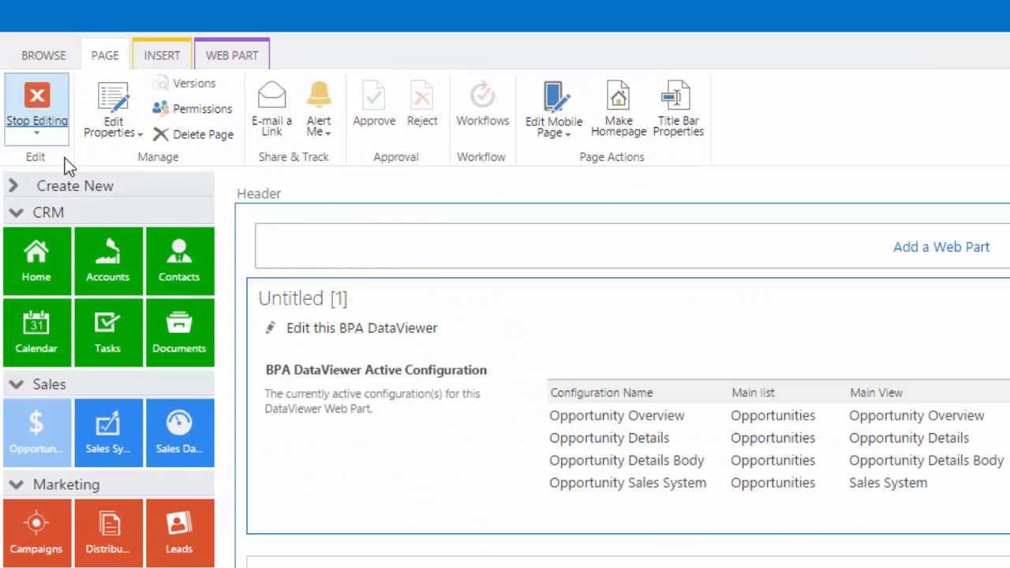
pyautogui.click(362, 328)
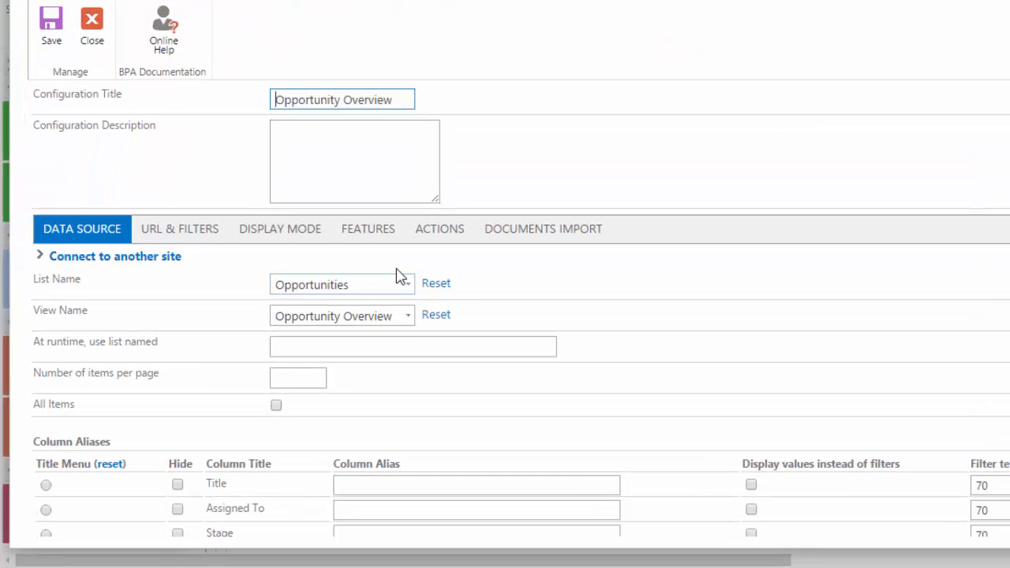
pyautogui.click(439, 228)
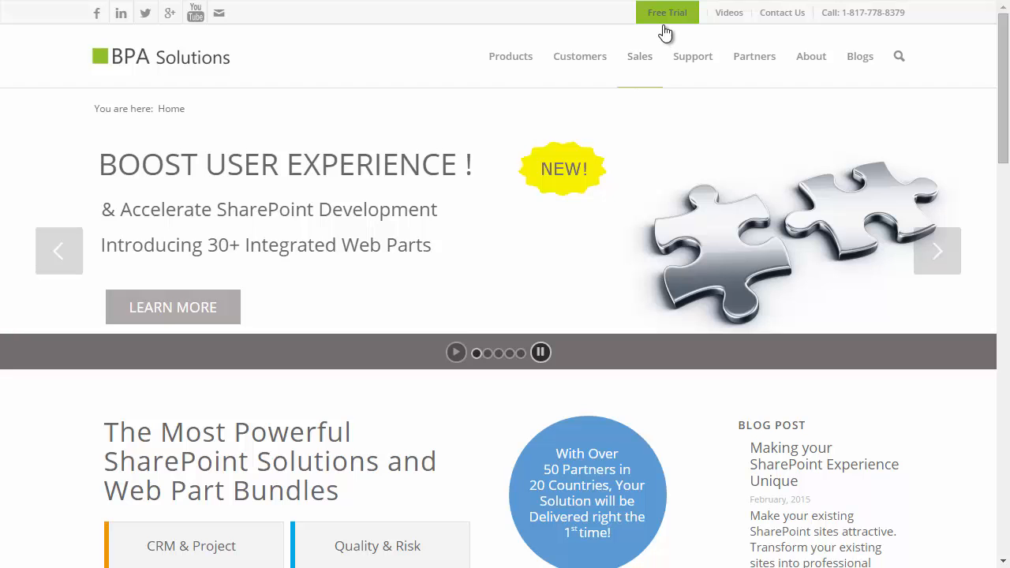
# Go to the BPA Solutions Start Your Free Trial sign-up page from the top bar
pyautogui.click(667, 12)
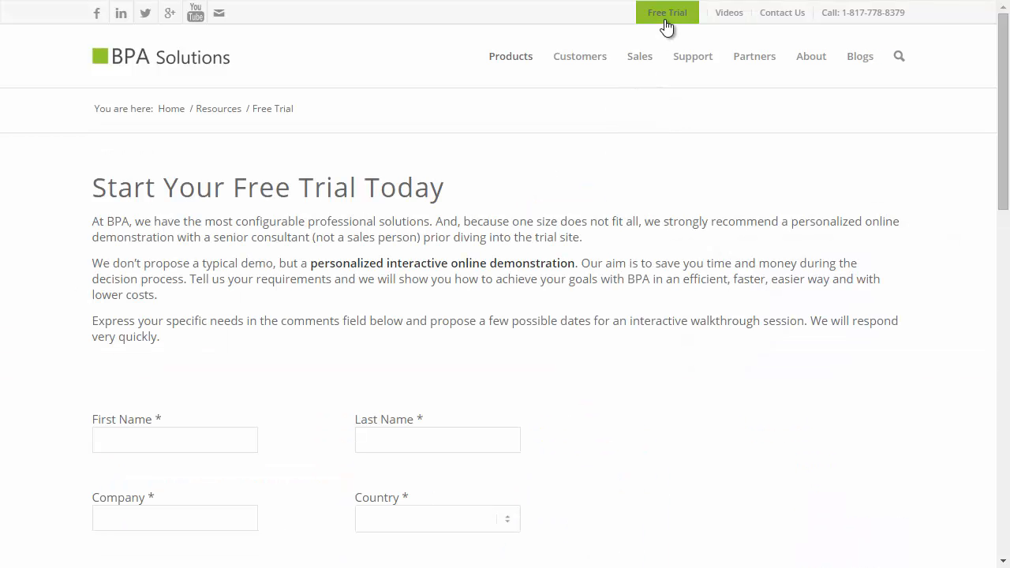